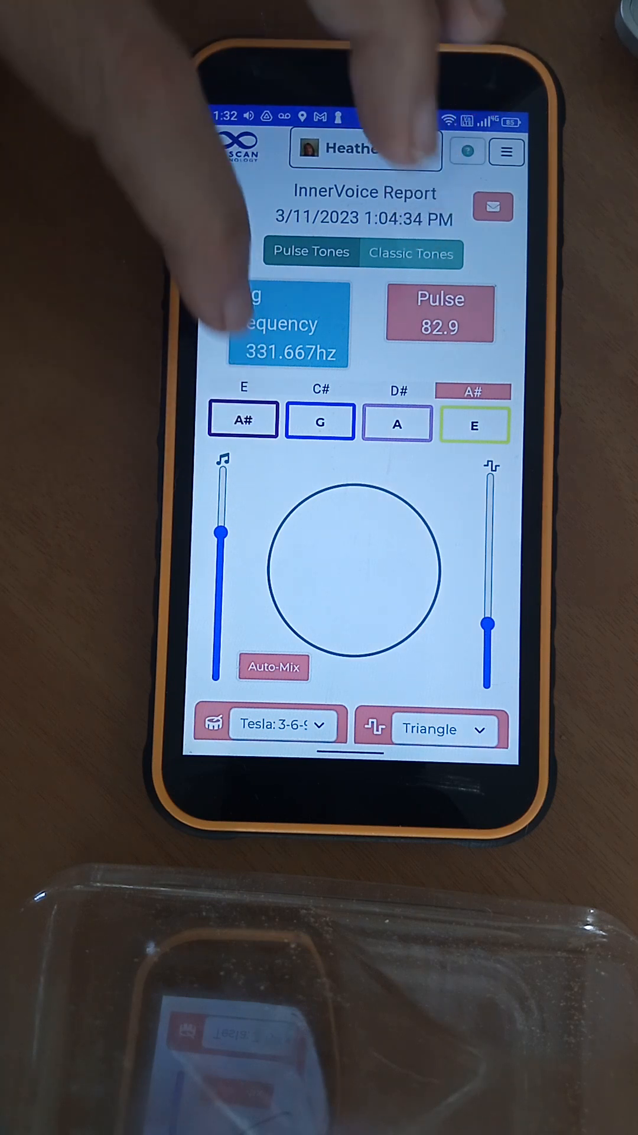
Scroll the InnerVoice report down to the pattern, waveform, music, duration and Pulse Cycle controls.
scroll(down, 3)
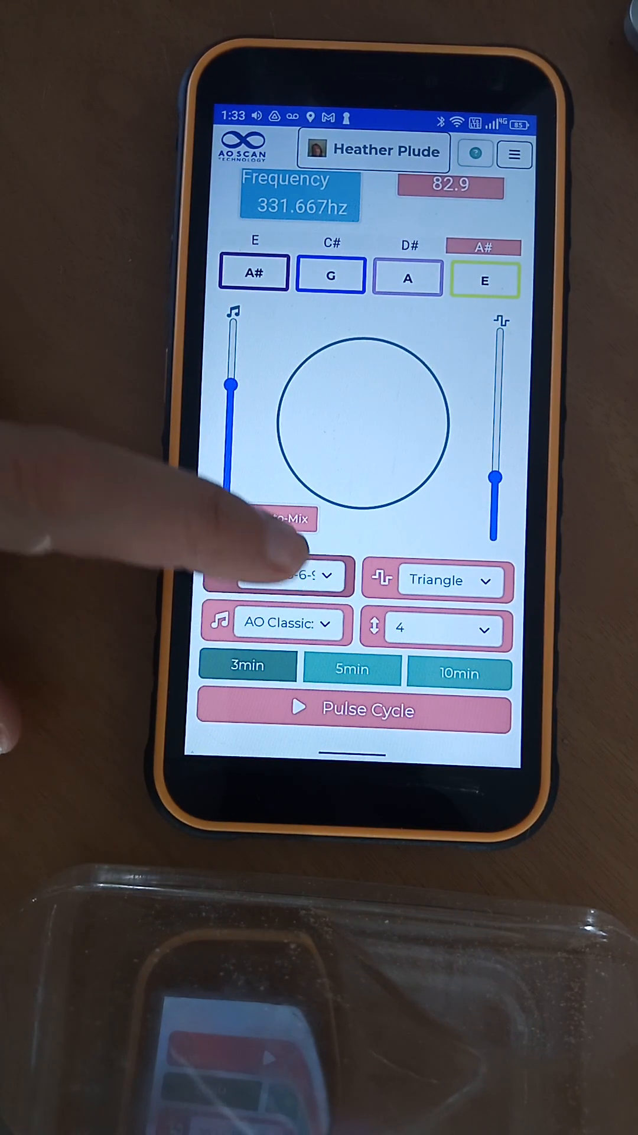
click(277, 575)
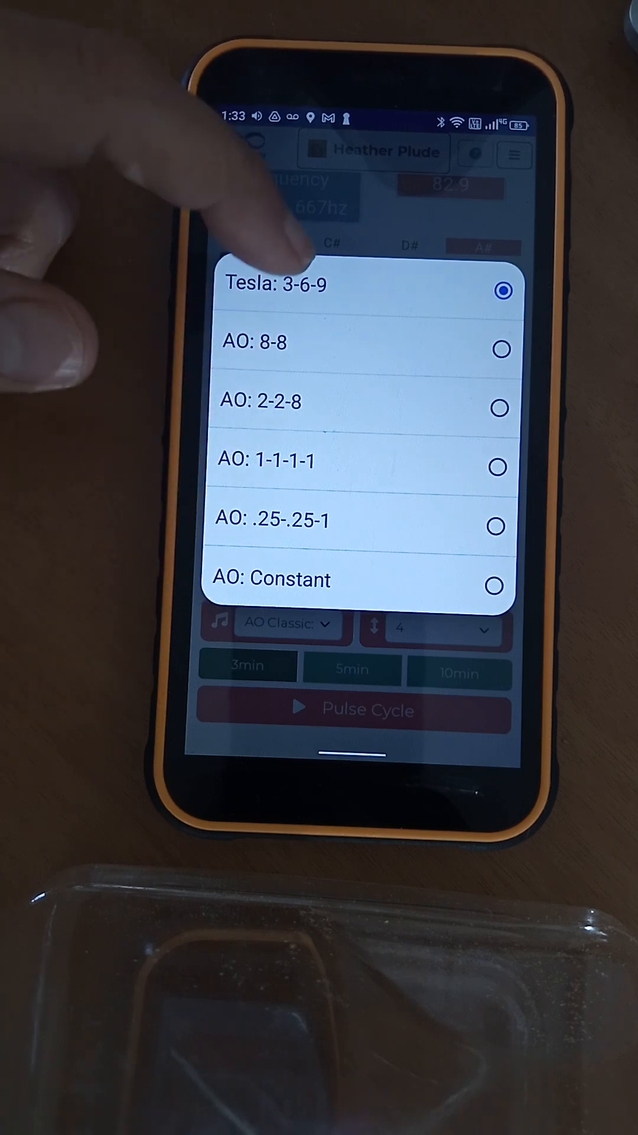
click(275, 283)
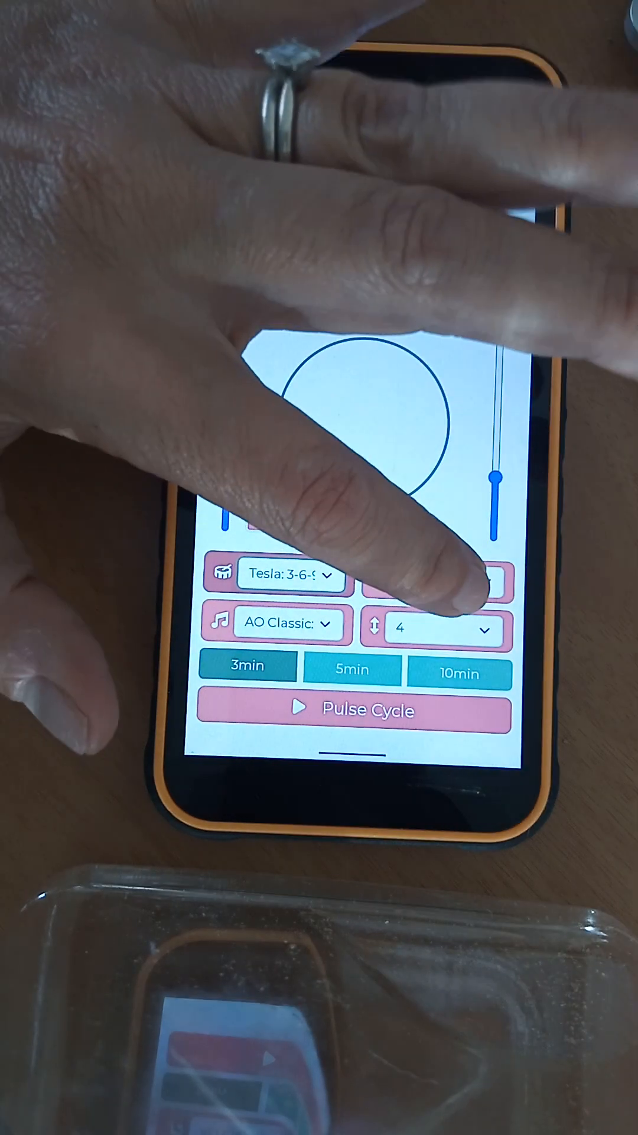
click(434, 579)
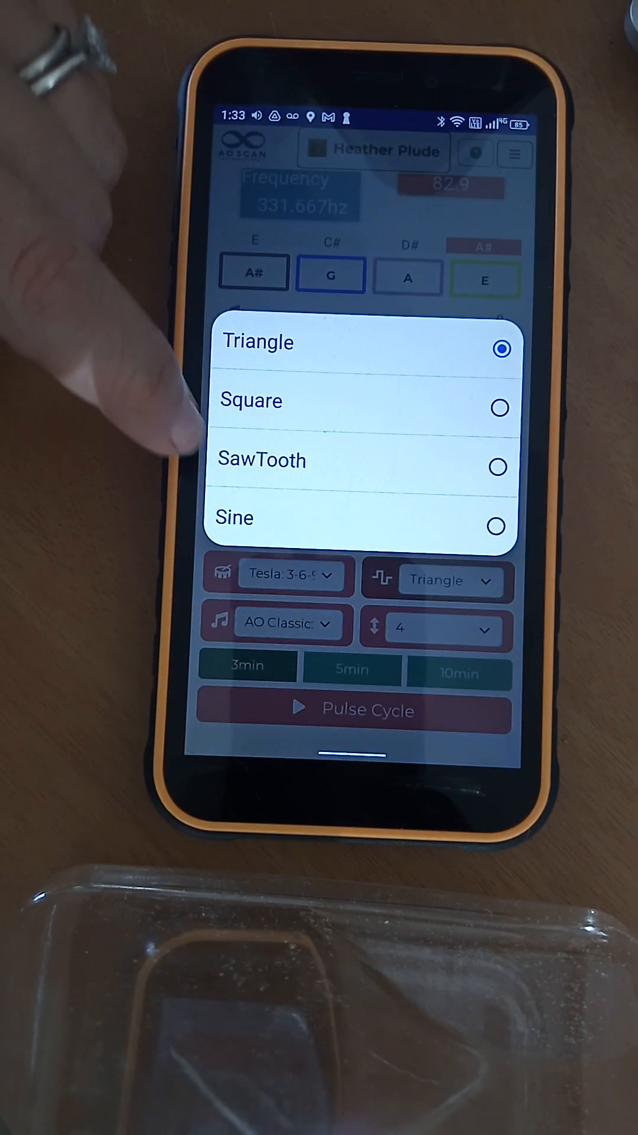
mouse_move(218, 253)
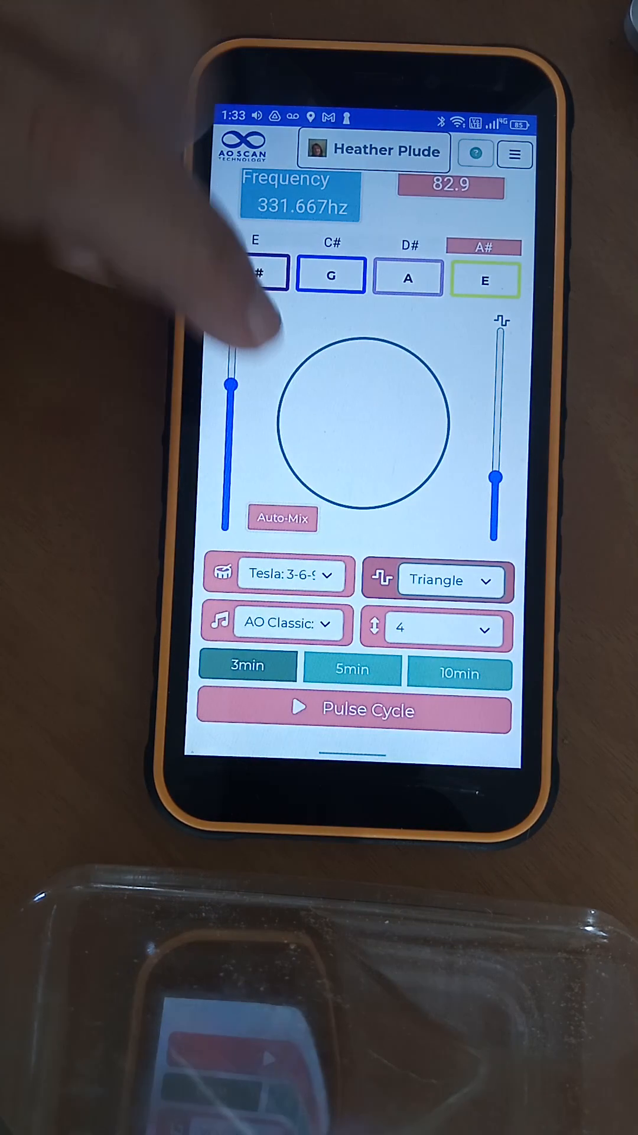
Browse the background music track list down to the Upbeat tracks.
click(441, 627)
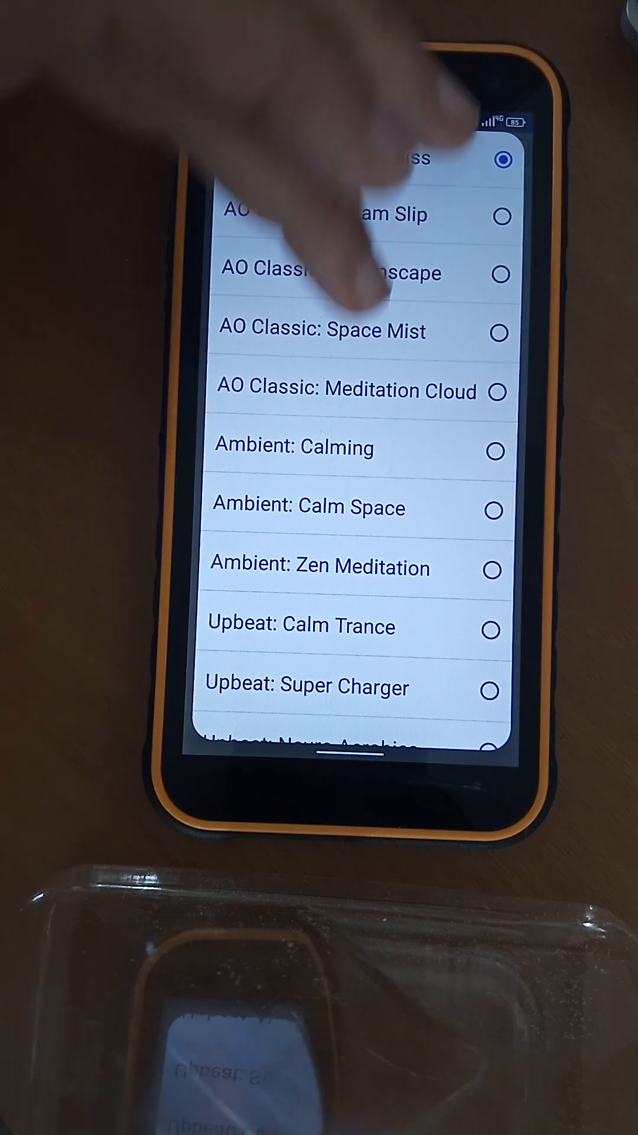
scroll(down, 3)
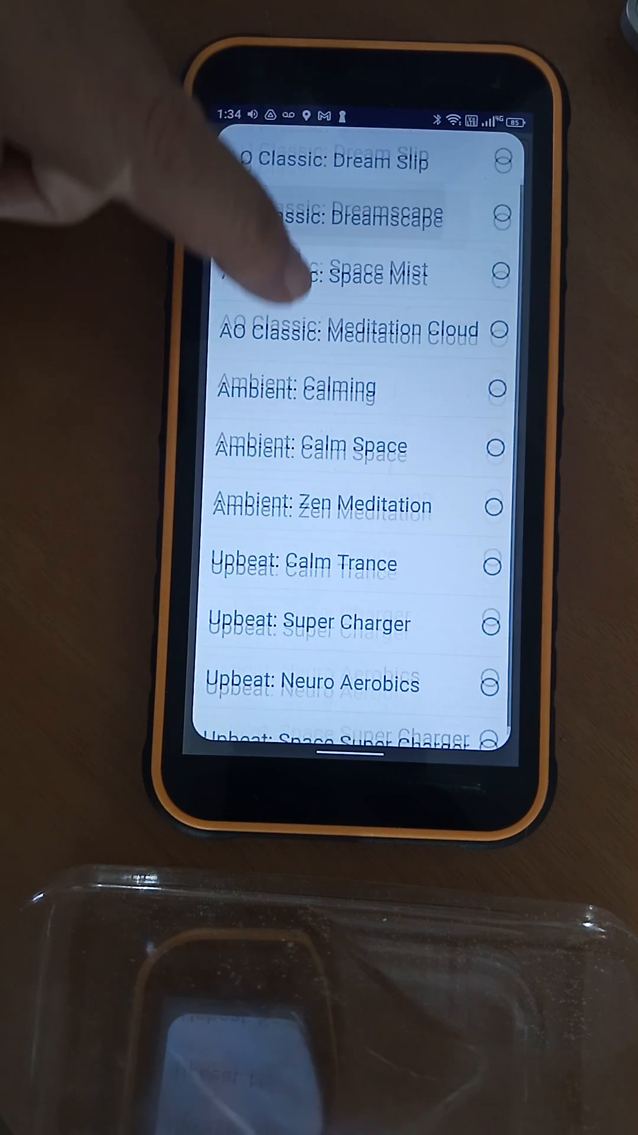
scroll(down, 3)
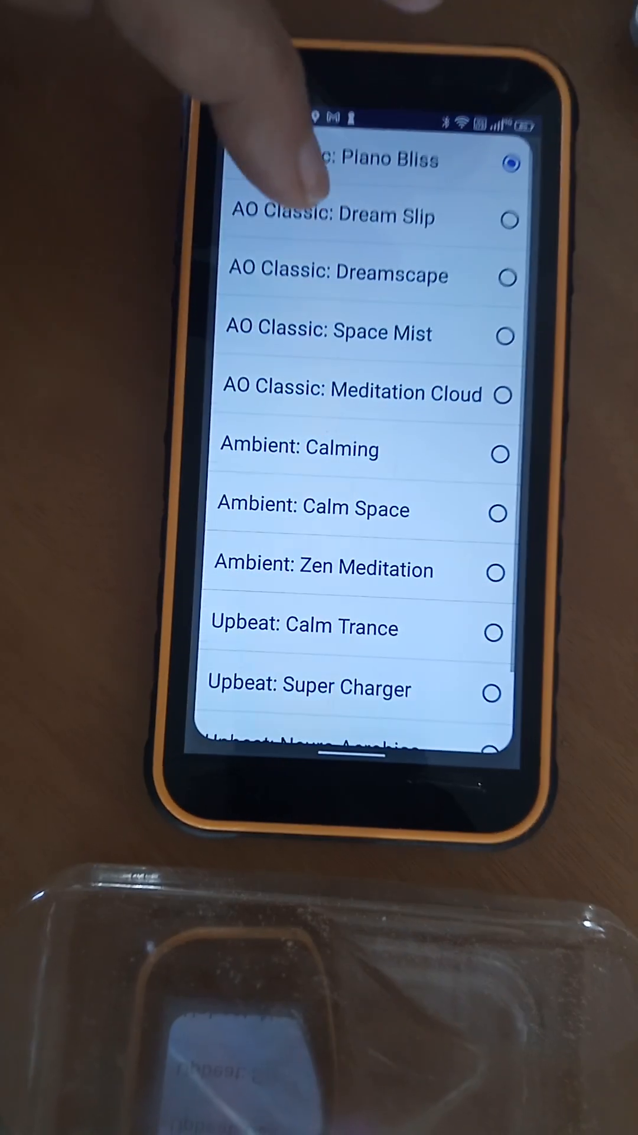
scroll(down, 3)
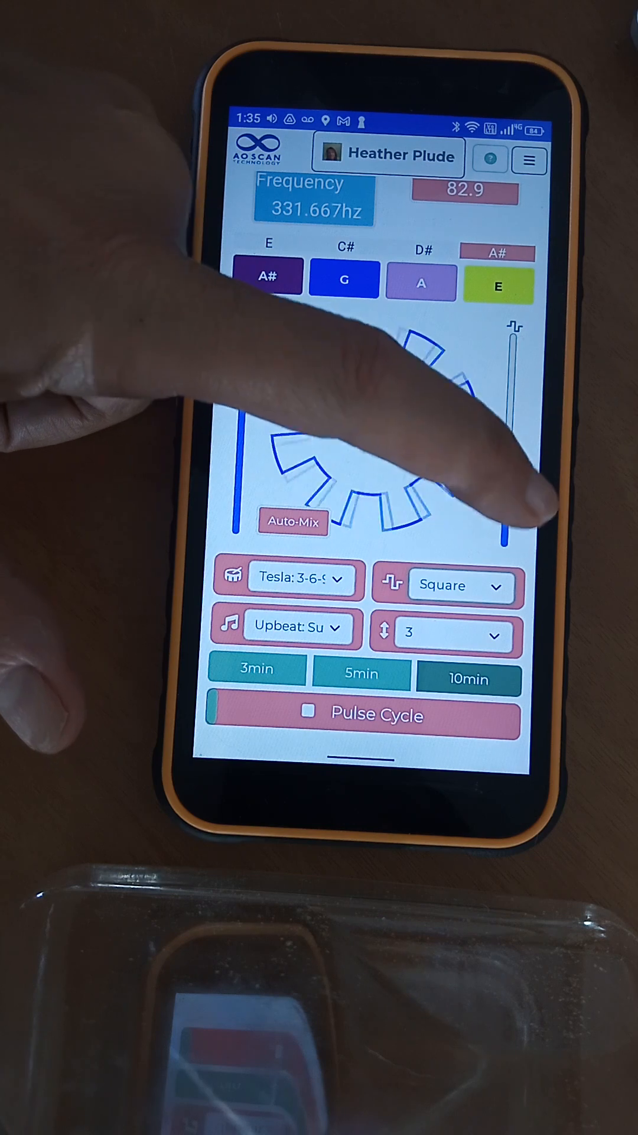
Set the waveform through SawTooth to Triangle and lower the music volume to about half.
click(460, 585)
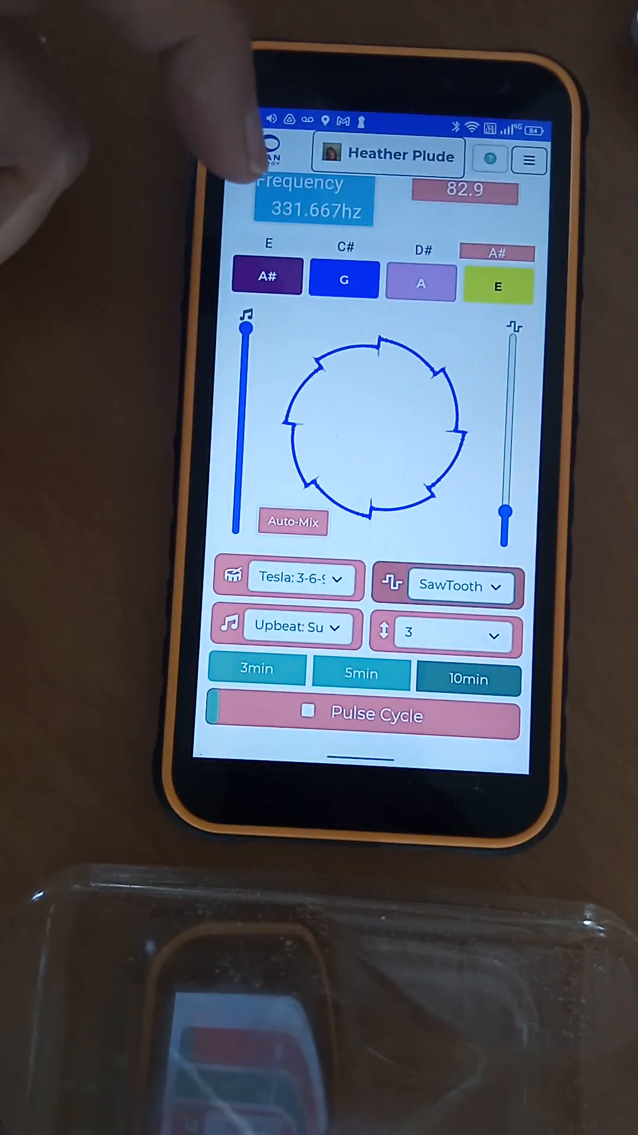
click(268, 279)
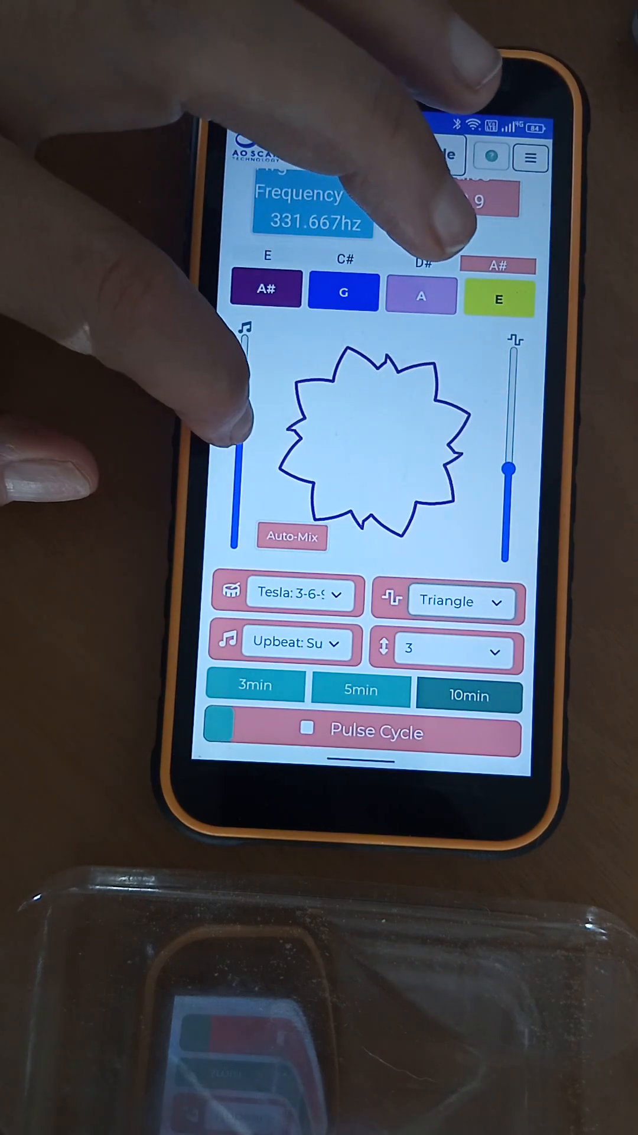
drag(243, 481, 243, 423)
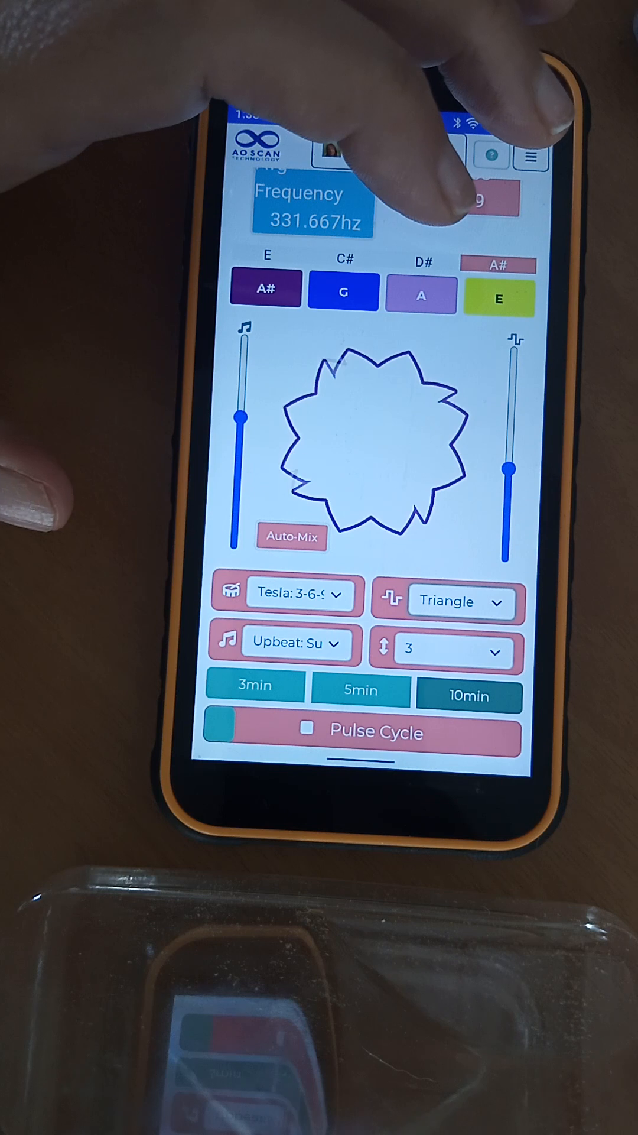